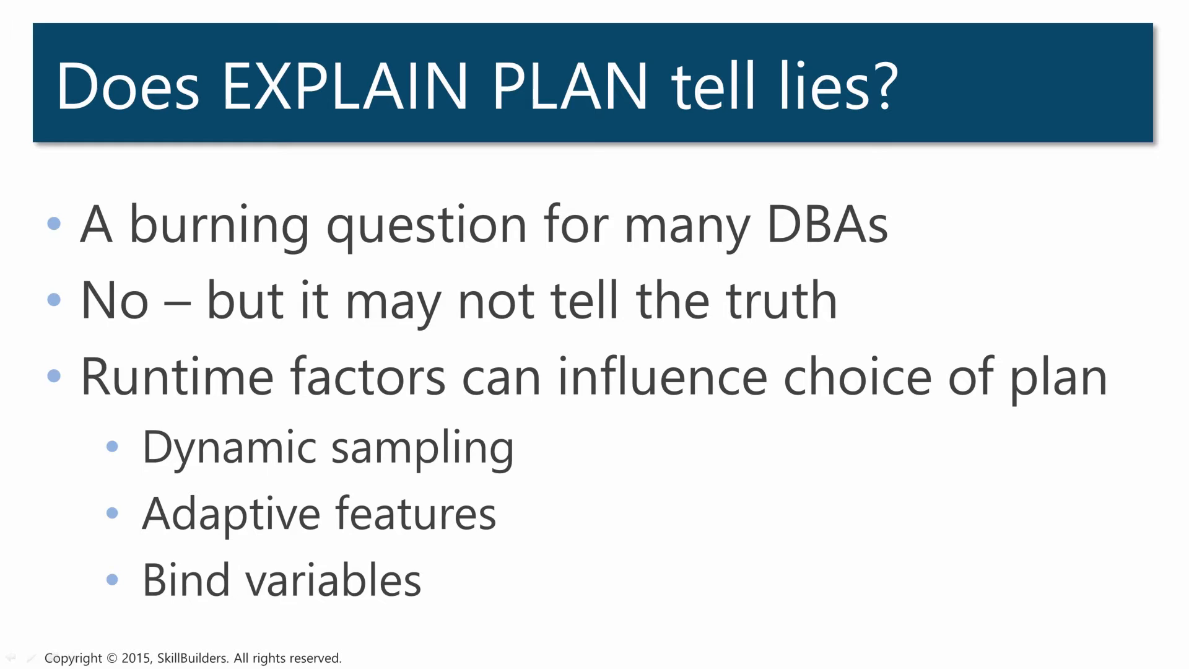
# Advance past the final 'Does EXPLAIN PLAN tell lies?' slide
pyautogui.press('right')
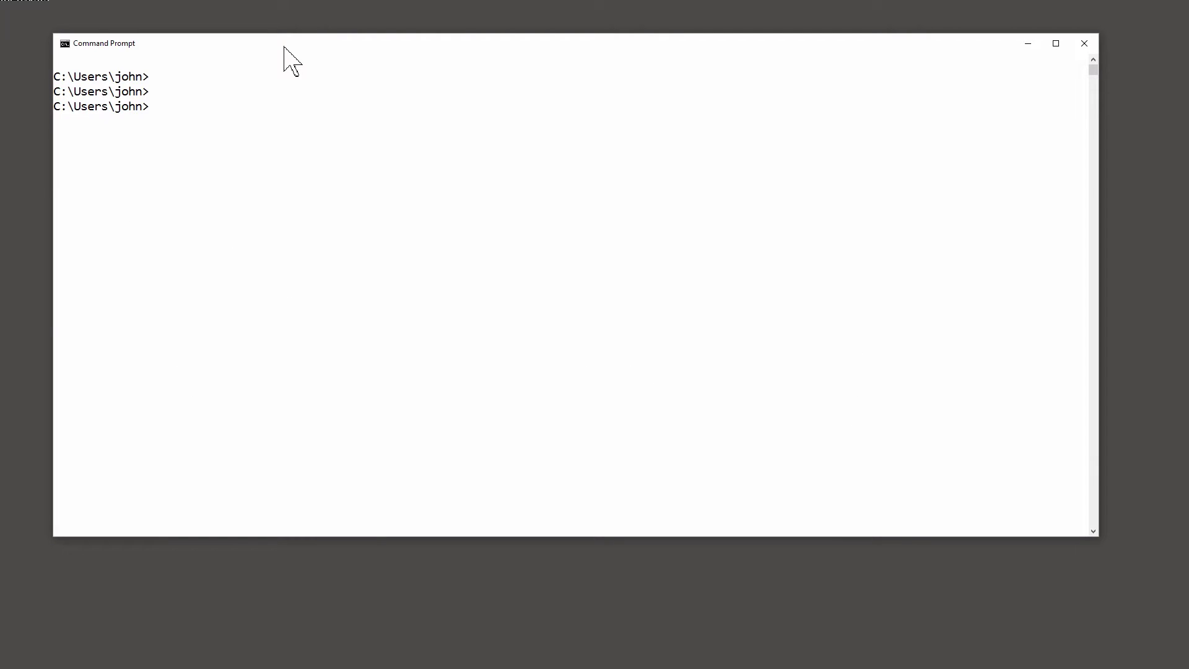
# Start sqlplus and log in as hr/hr
pyautogui.write('sqlplus')
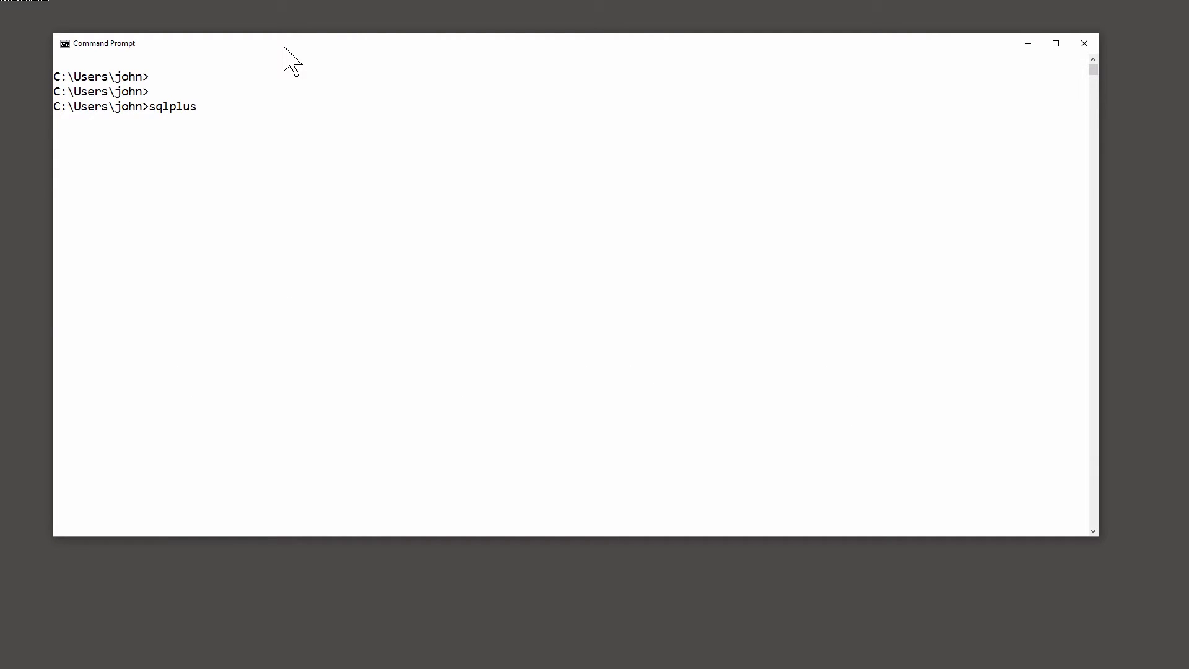
pyautogui.write('hr/hr')
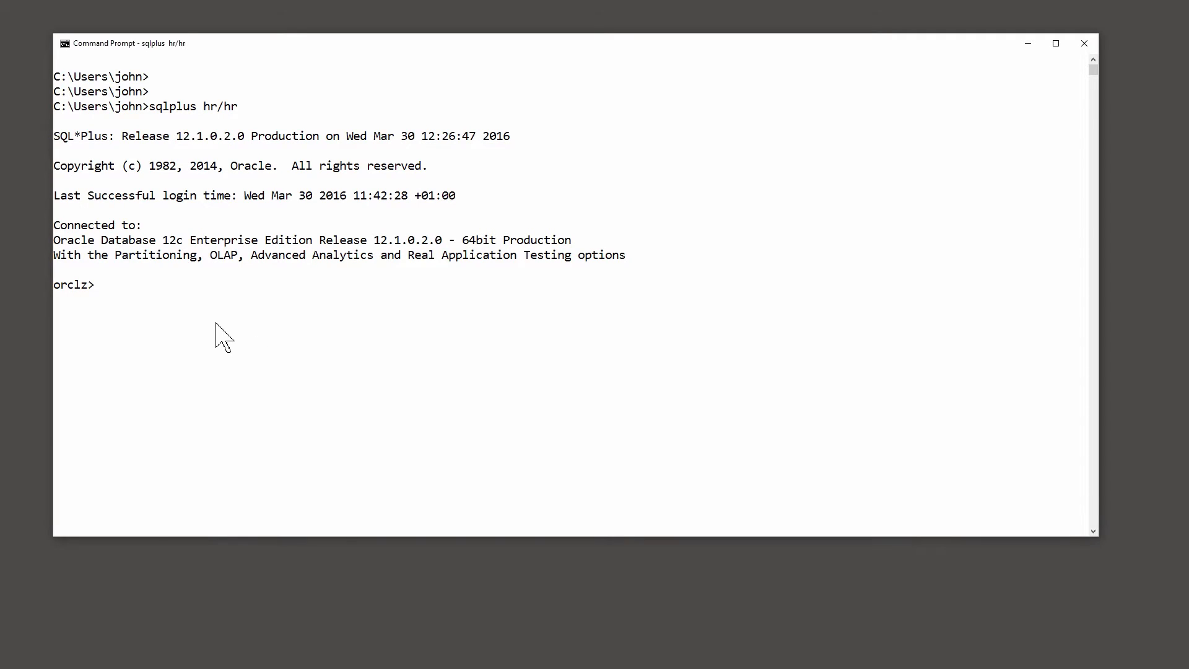
# Explain the sum(salary) by :b1 query and highlight its EMP_DEPARTMENT_IX range scan
pyautogui.write('explain plan for select sum(salary) from employees where department_id=:b1;')
pyautogui.write('select * from table(dbms_xplan.display);')
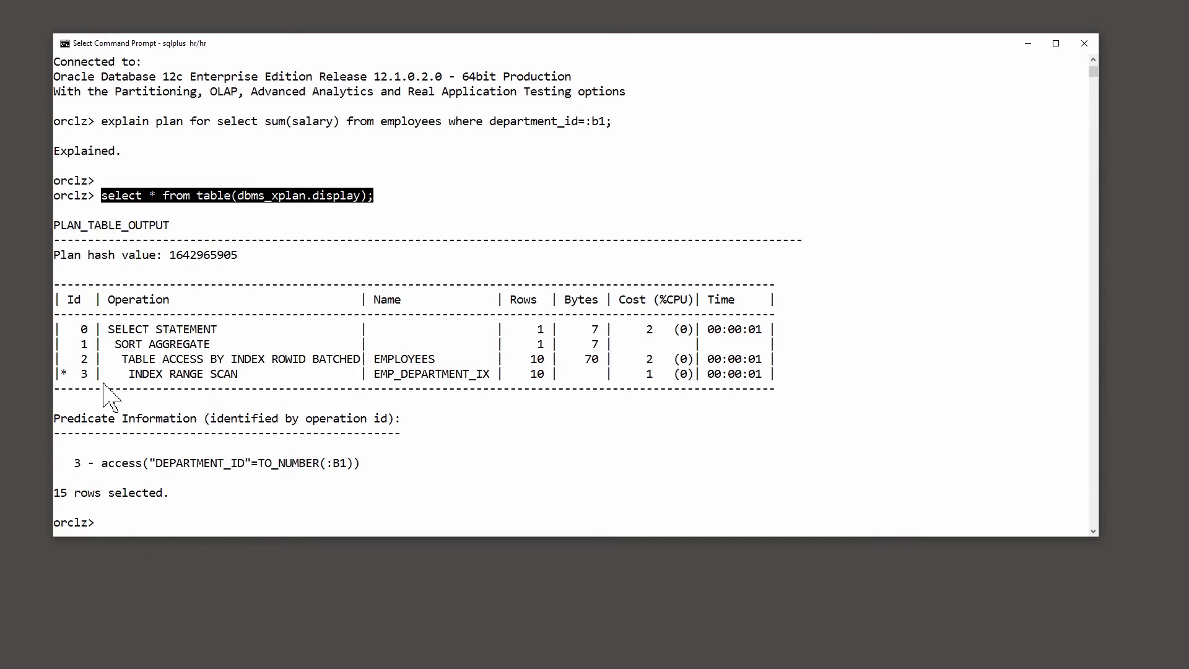
pyautogui.moveTo(129, 372); pyautogui.dragTo(489, 373)
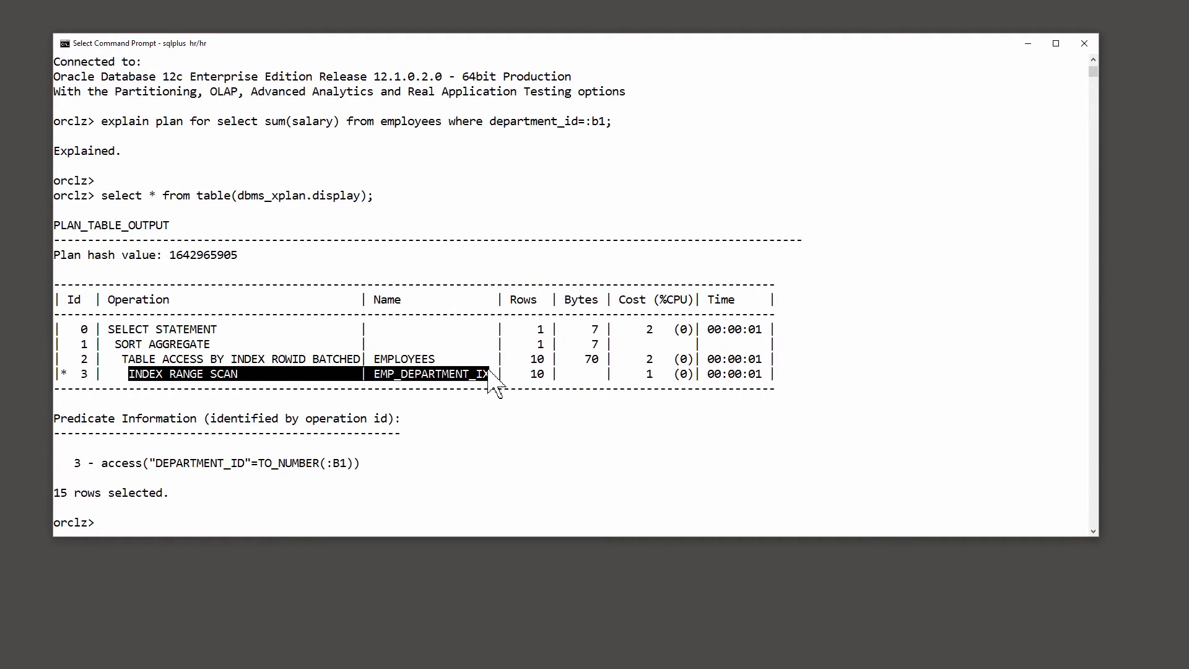
pyautogui.moveTo(389, 386)
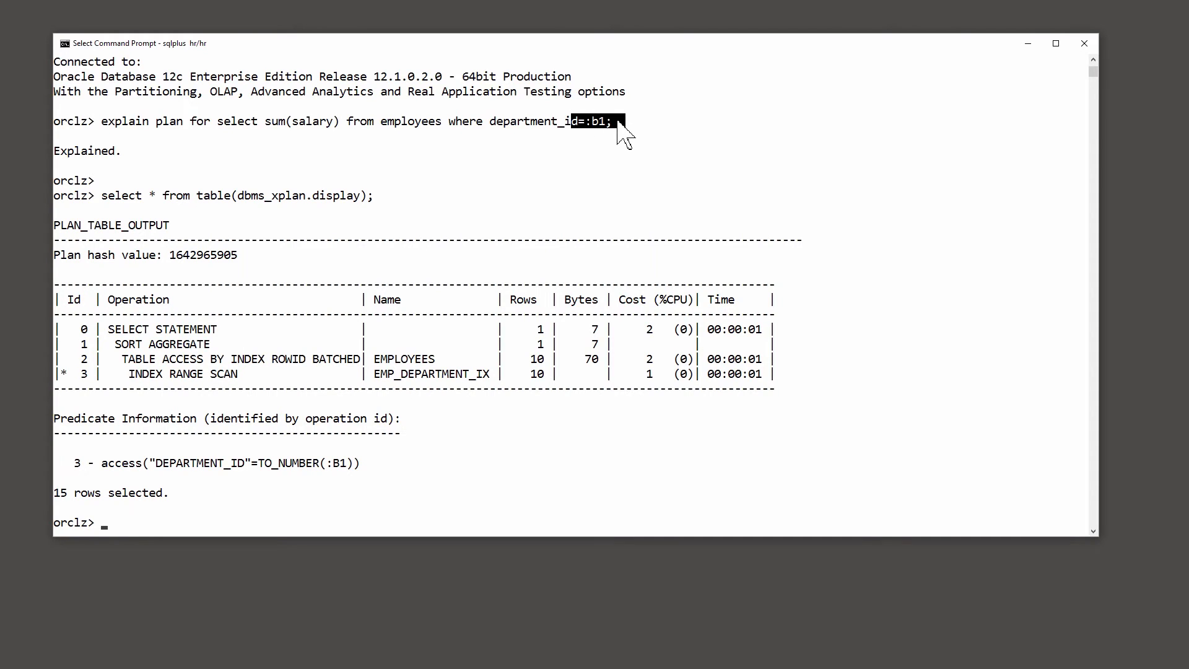
pyautogui.moveTo(305, 236)
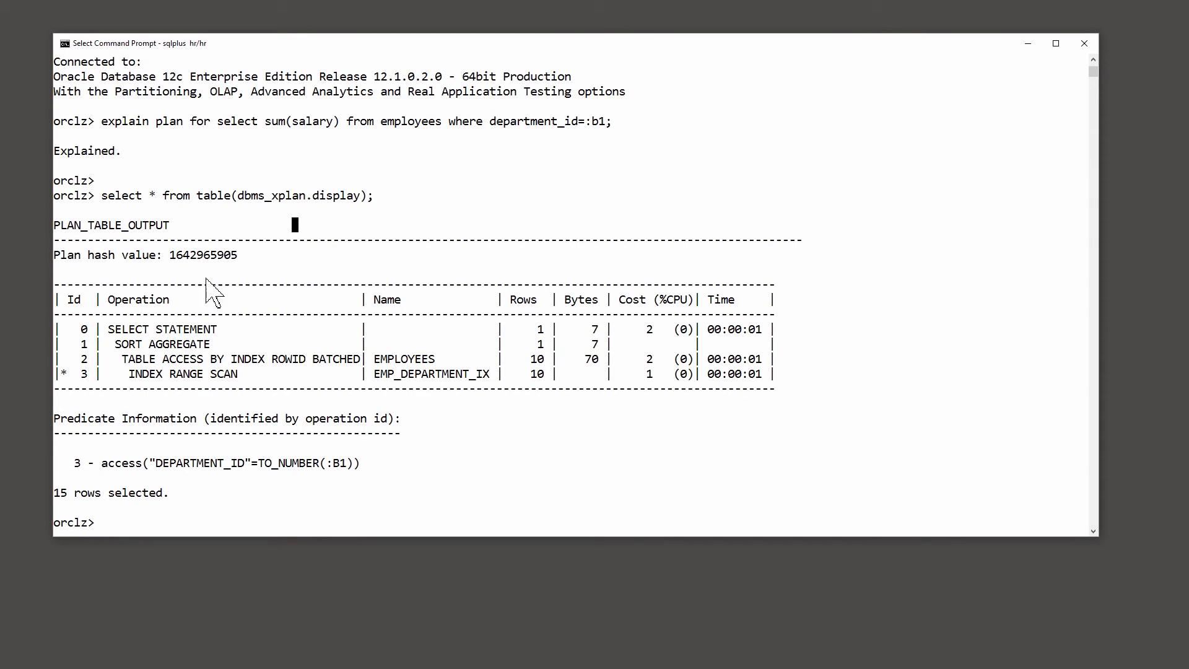
pyautogui.press('enter')
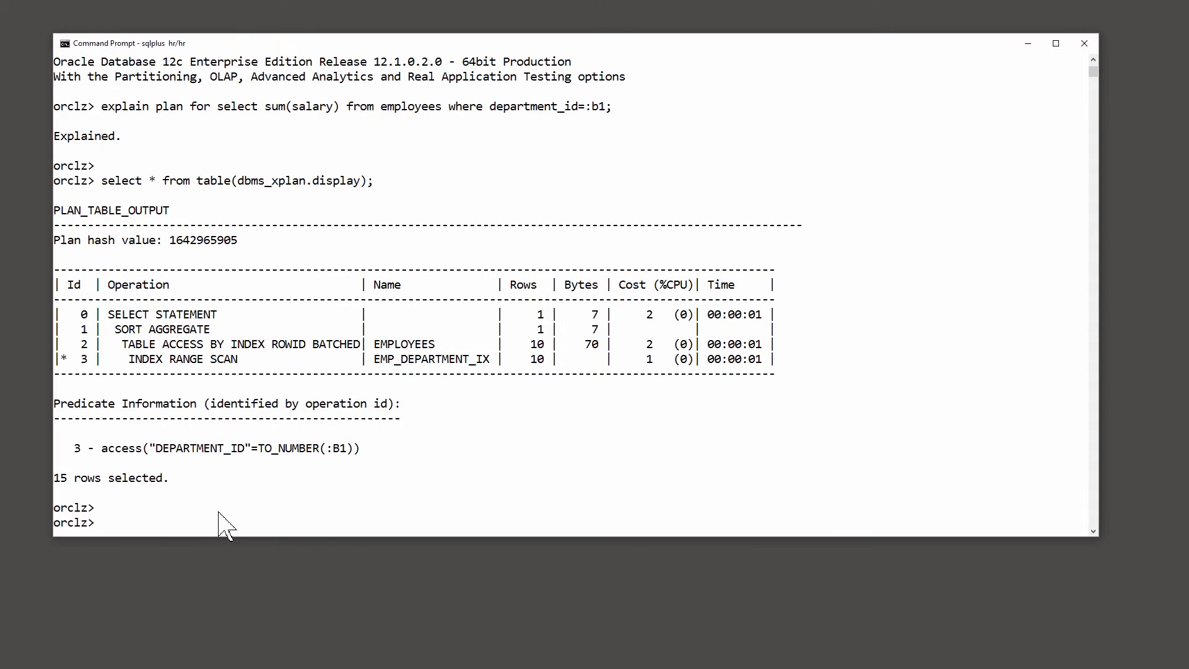
# Declare numeric bind b1, set it to 50, and run the salary sum query
pyautogui.write('var 1 number')
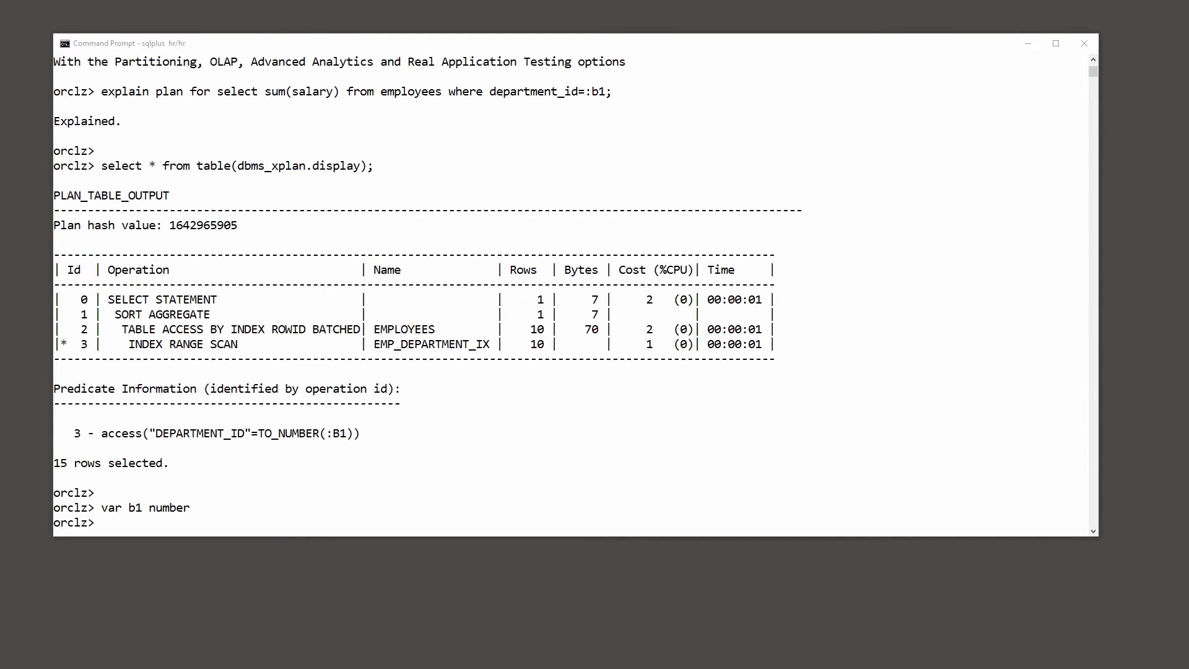
pyautogui.write('exec :b1:=50')
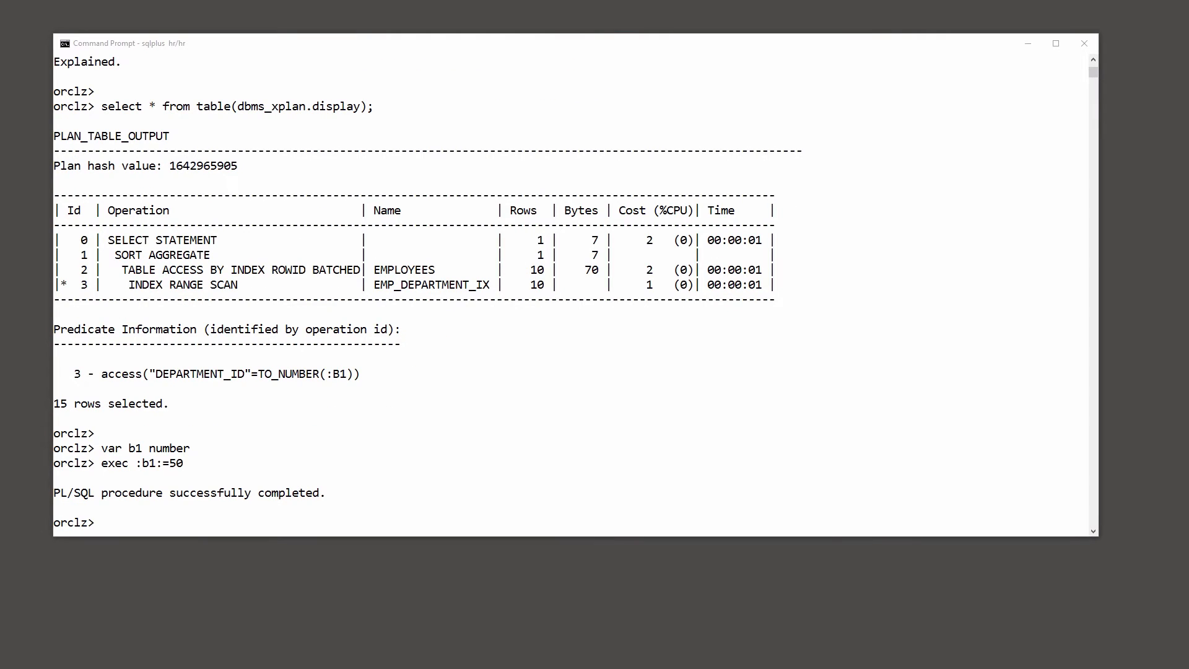
pyautogui.write('select sum(salary) from employees where department_id=:b1;')
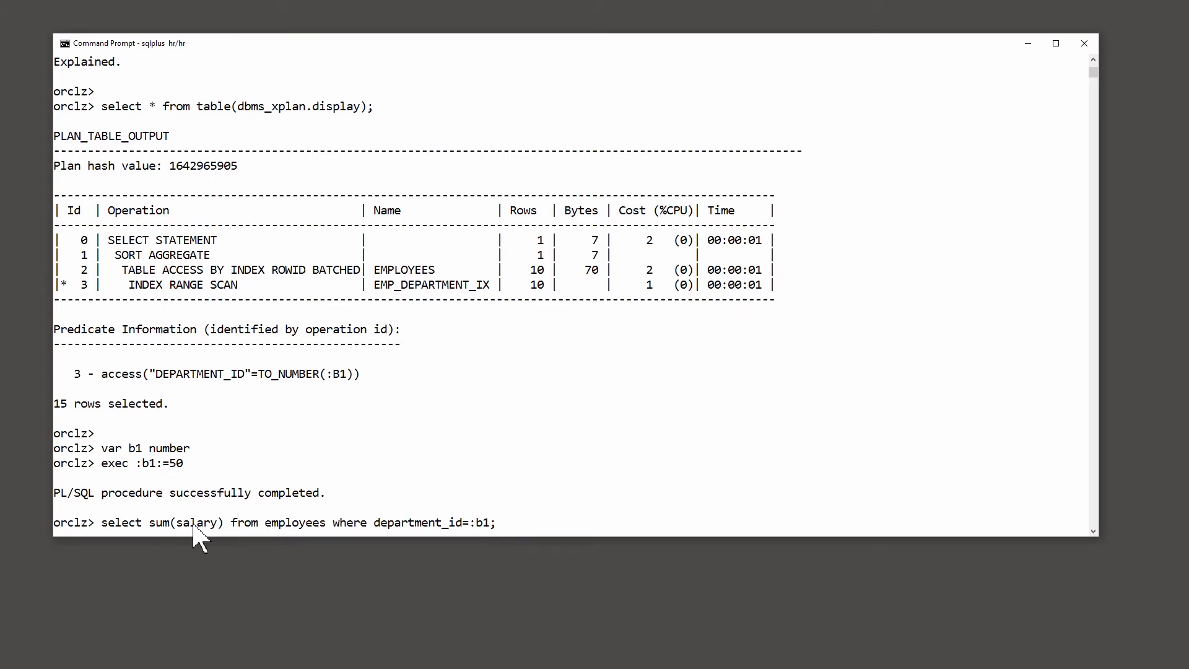
pyautogui.moveTo(227, 527)
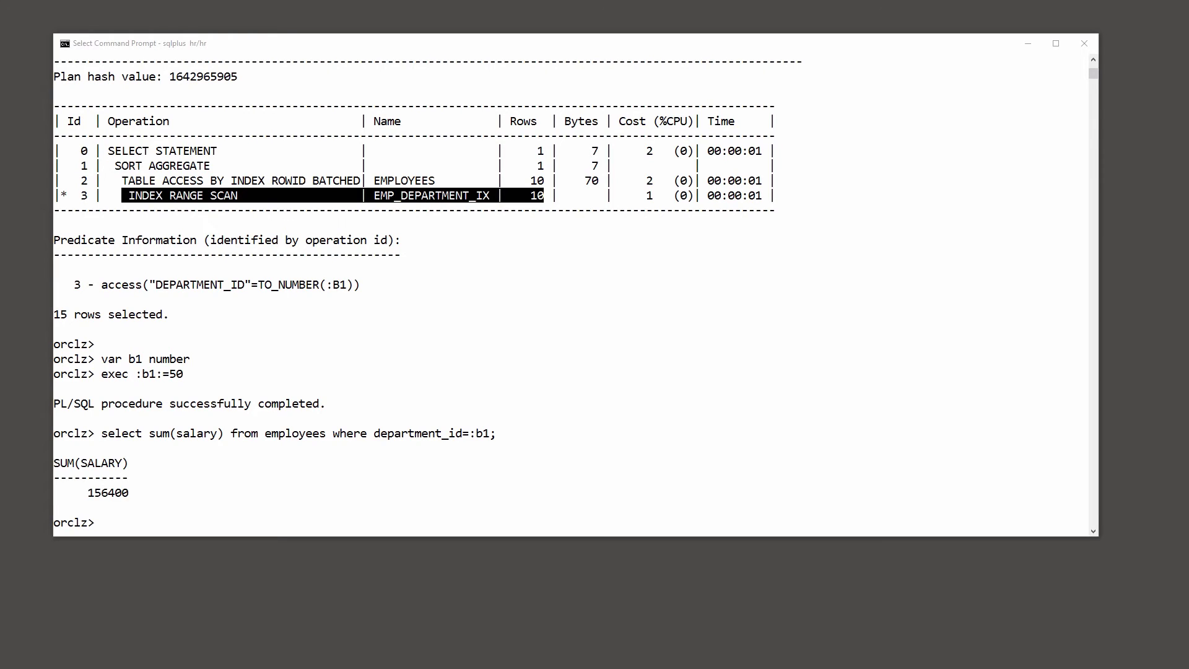
# Run dbms_xplan.display_cursor and highlight the full table access on EMPLOYEES
pyautogui.write('select * from table(dbms_xplan.display_cursor);')
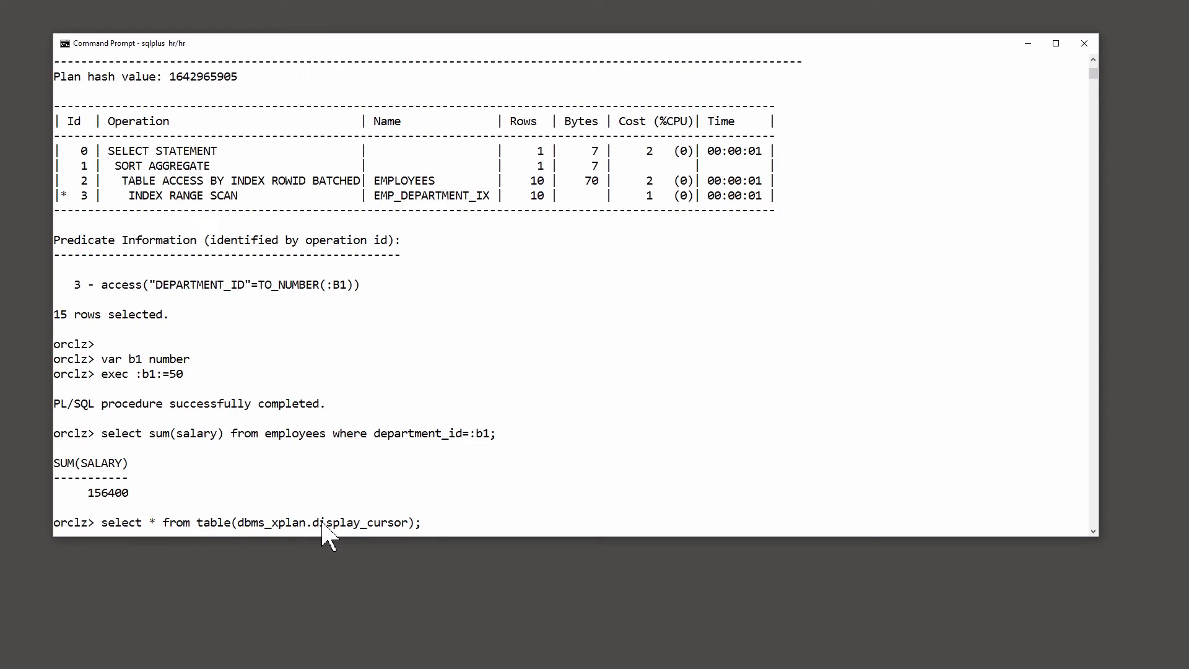
pyautogui.moveTo(432, 534)
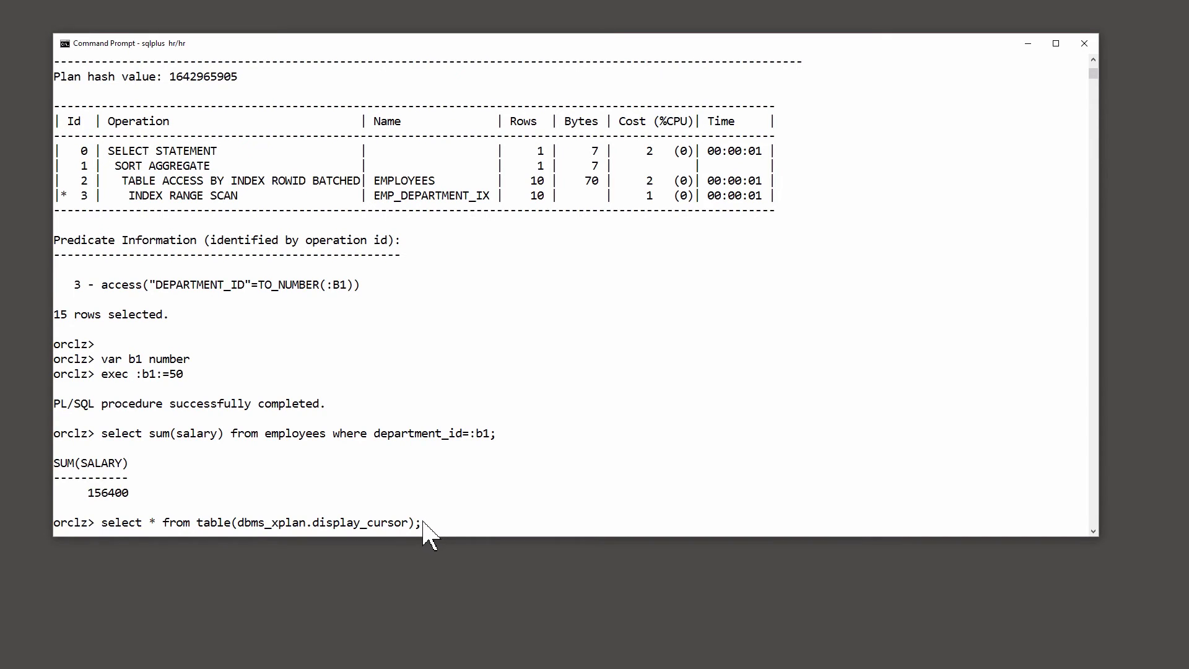
pyautogui.press('Return')
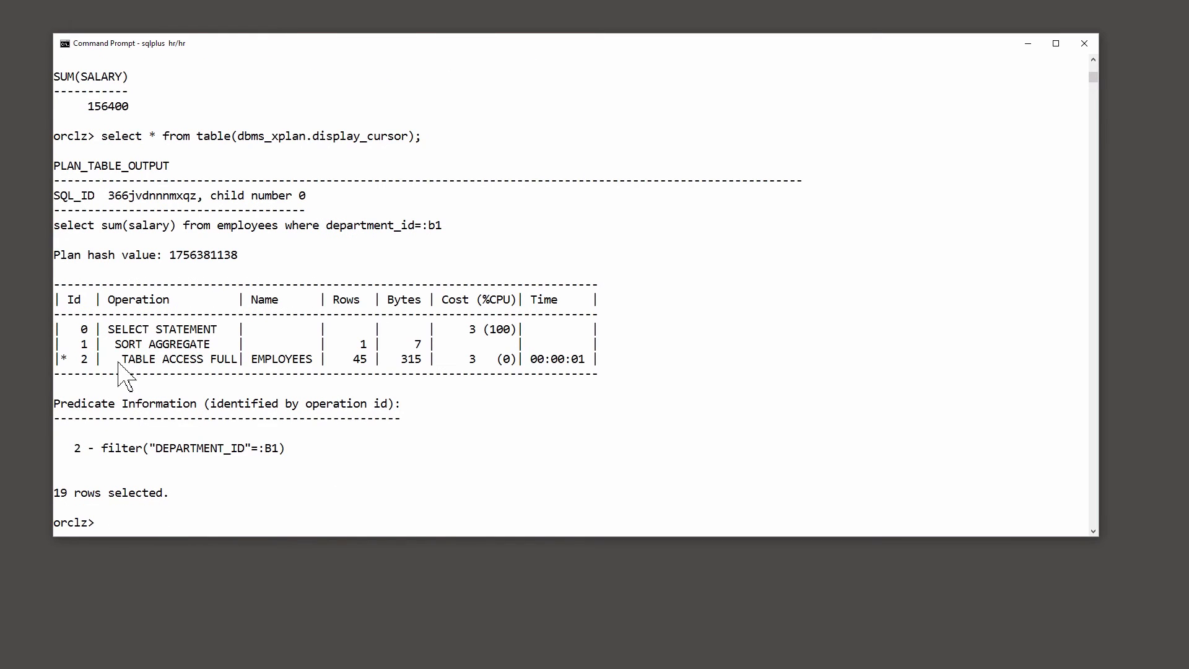
pyautogui.moveTo(115, 358); pyautogui.dragTo(357, 358)
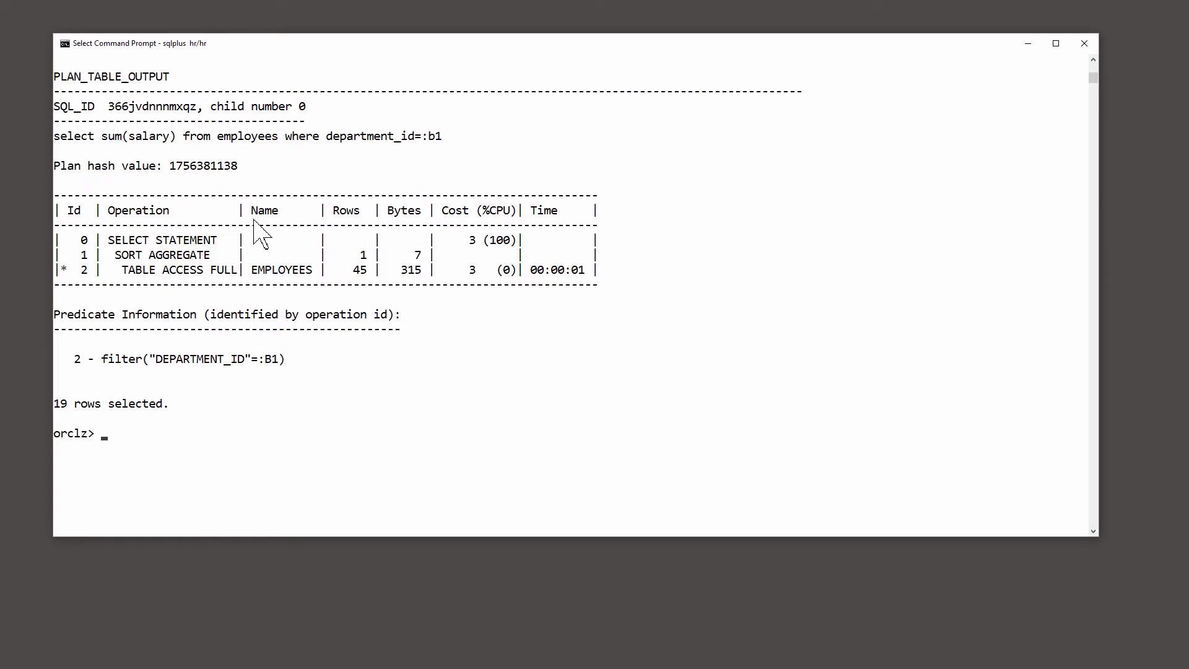
pyautogui.moveTo(209, 318)
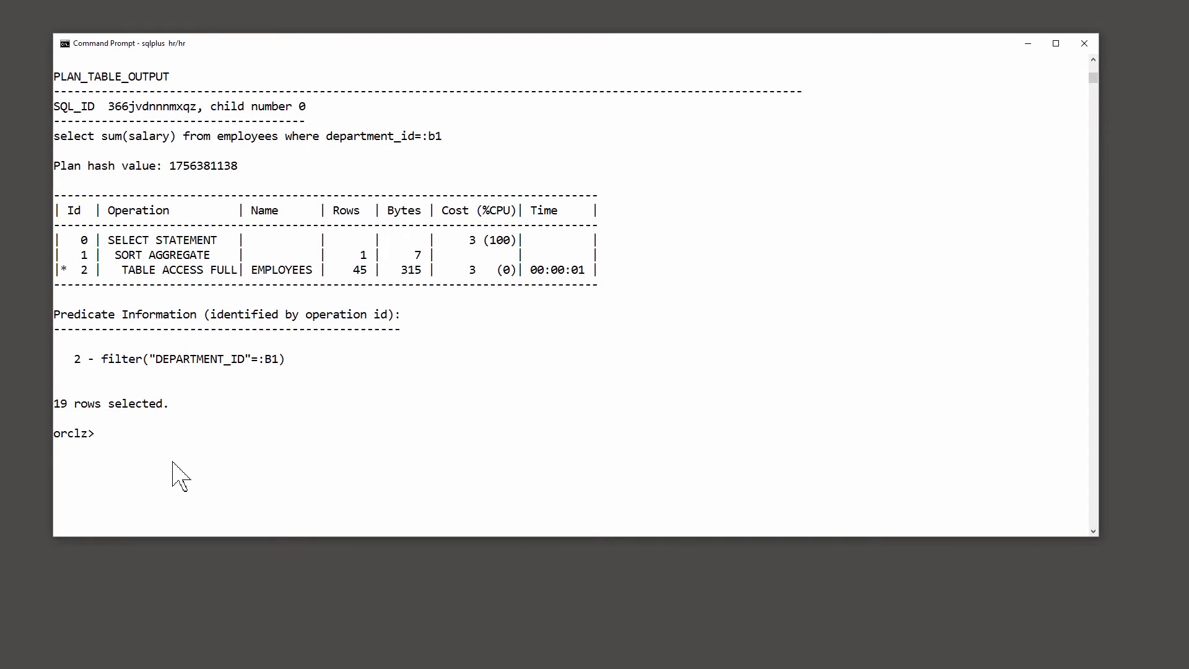
# Enter alter system flush shared_pool; at the orclz prompt
pyautogui.write('IN')
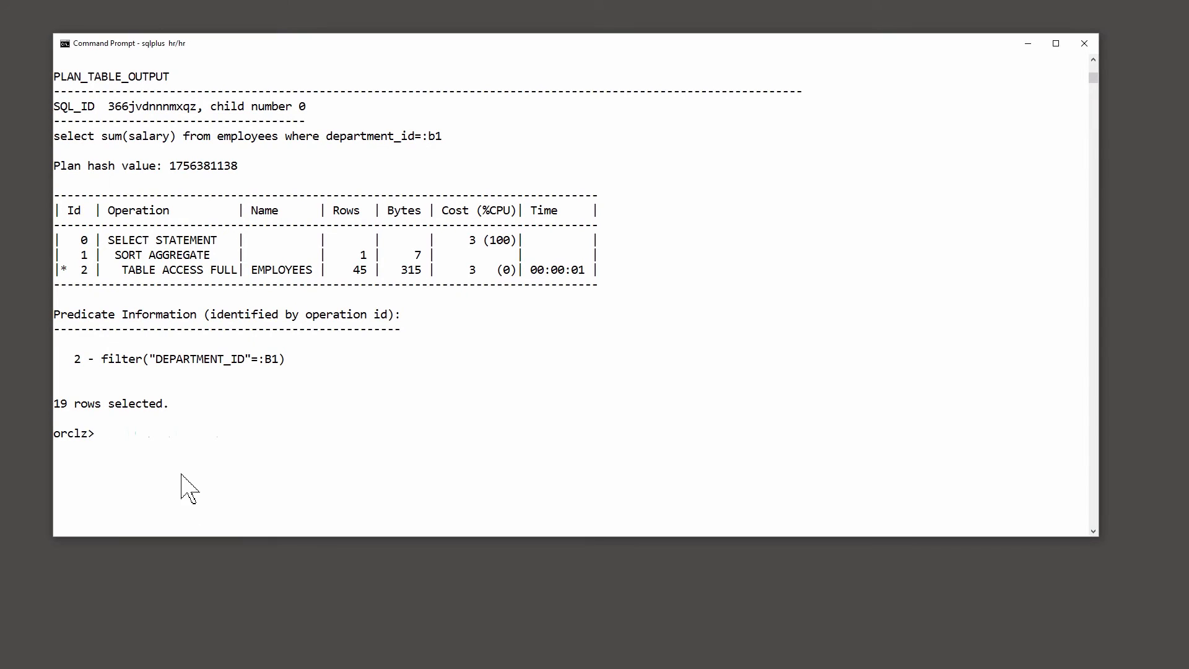
pyautogui.write('alter system flush shared_pool;')
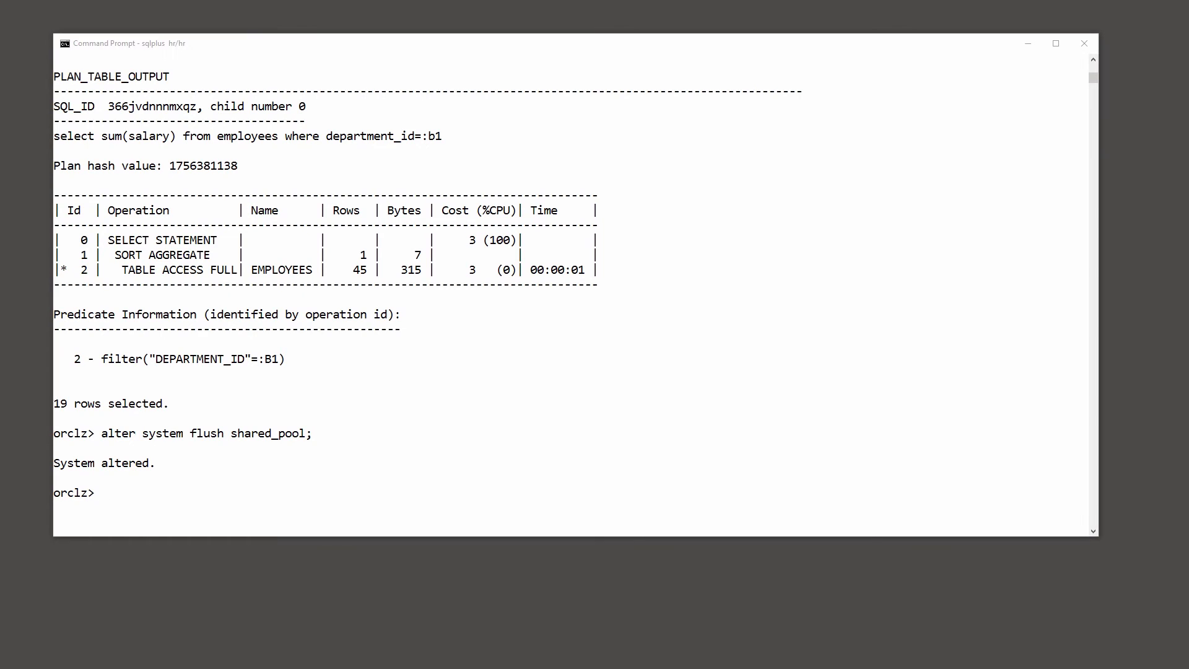
# Set :b1 to 10, rerun the salary sum, then display the cursor plan
pyautogui.write('exec :b1:=10')
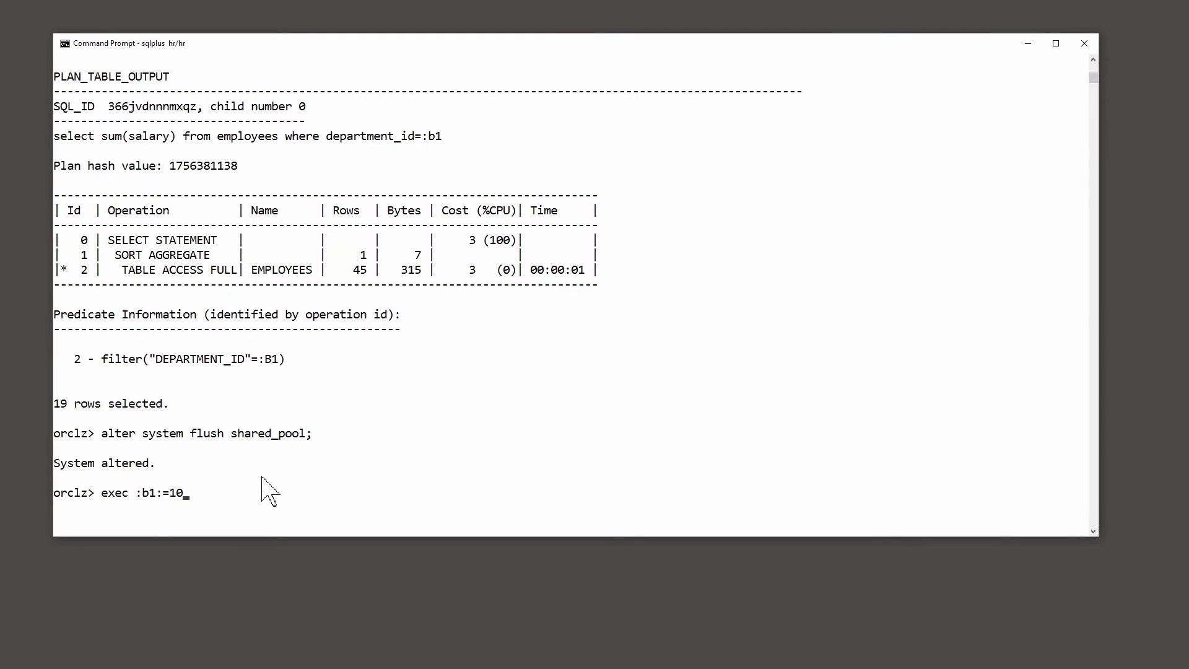
pyautogui.moveTo(187, 504)
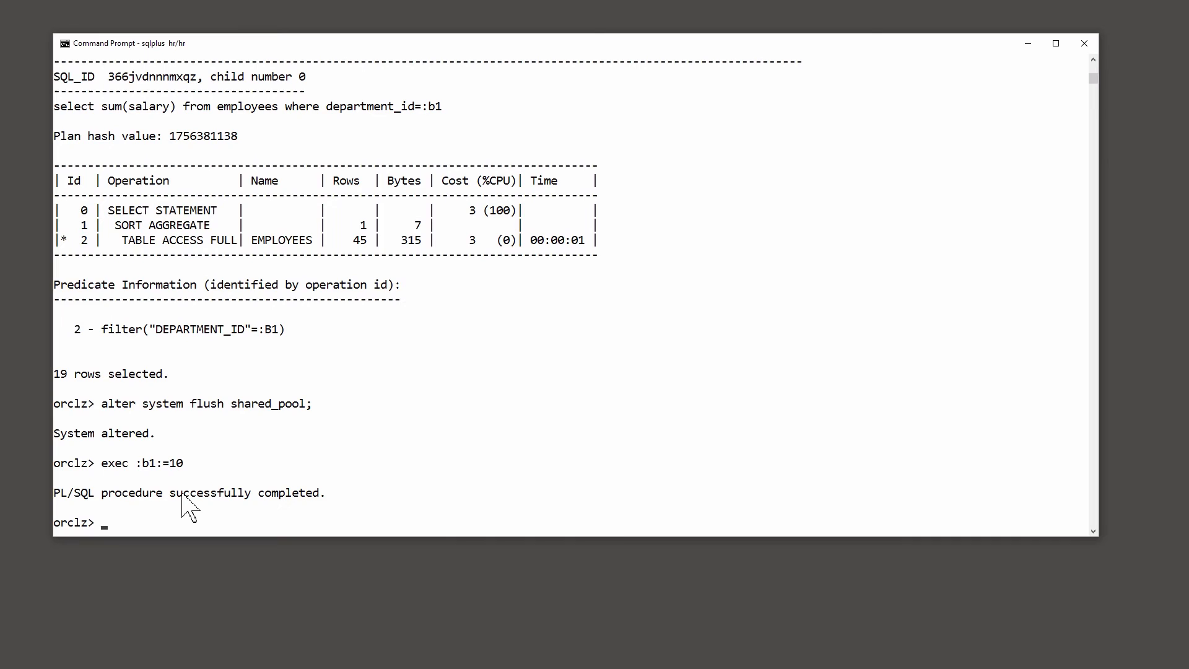
pyautogui.write('select sum(salary) from employees where department_id=:b1;')
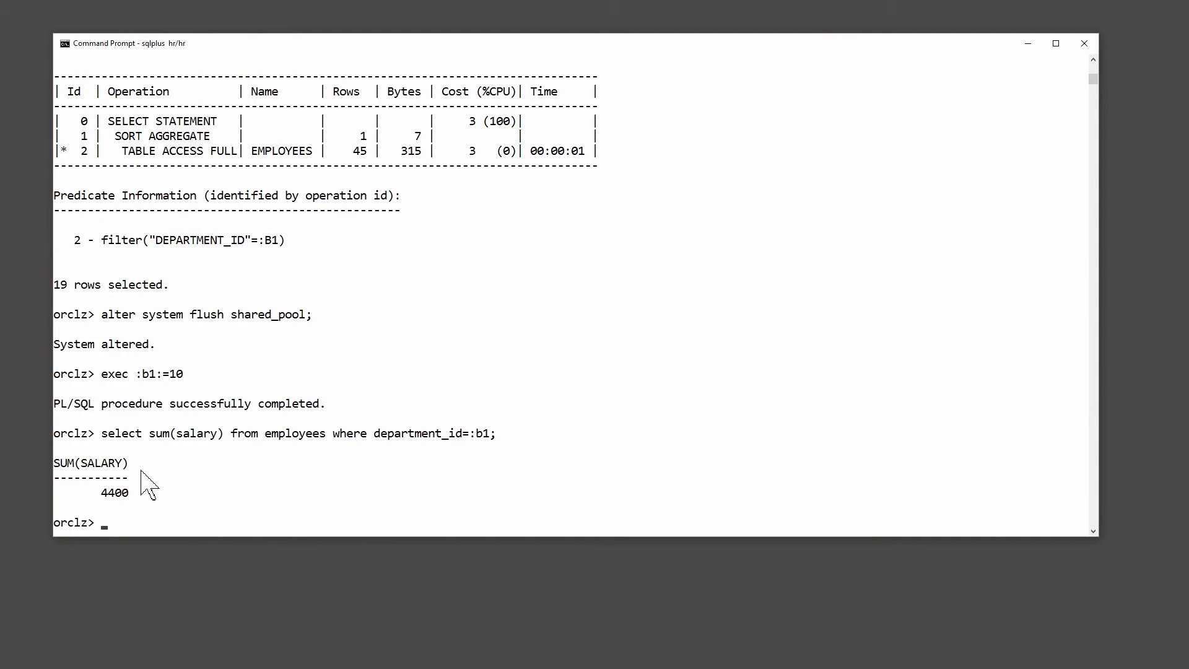
pyautogui.write('select * from table(dbms_xplan.display_cursor);')
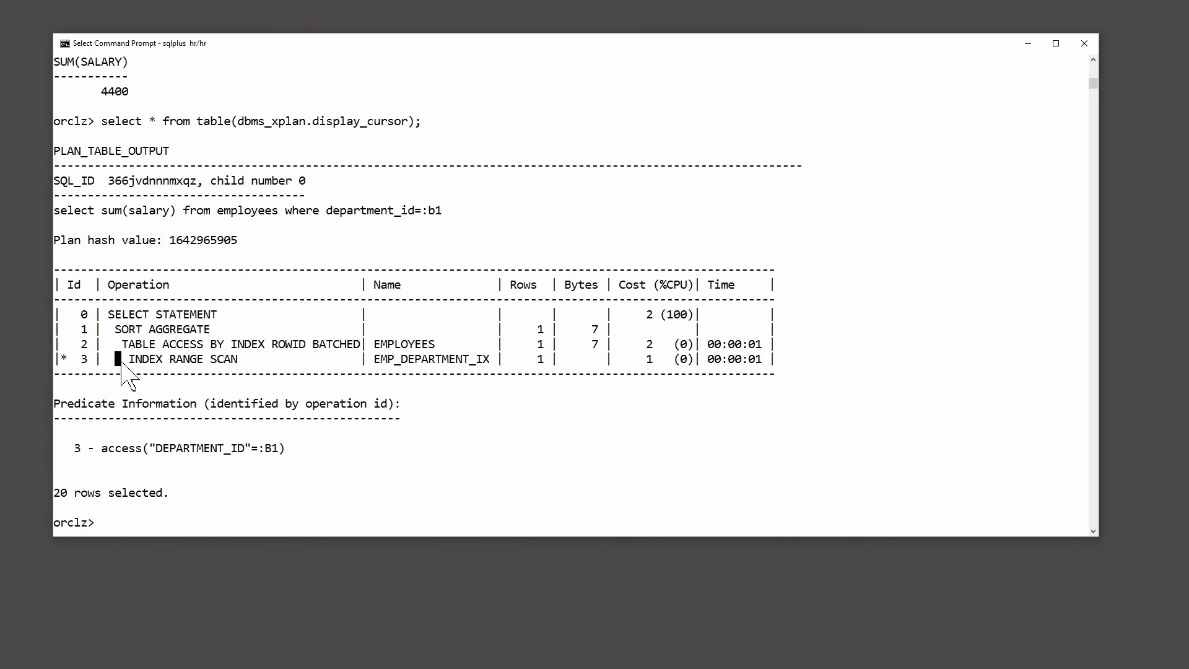
pyautogui.moveTo(125, 358); pyautogui.dragTo(531, 358)
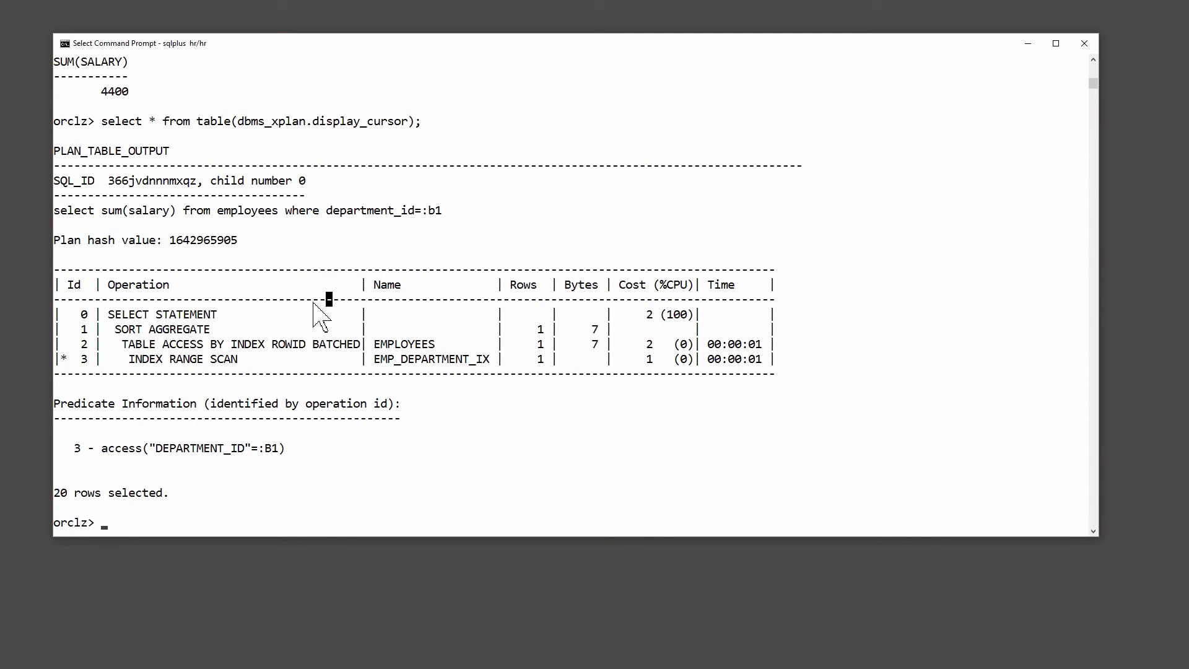
pyautogui.moveTo(334, 186)
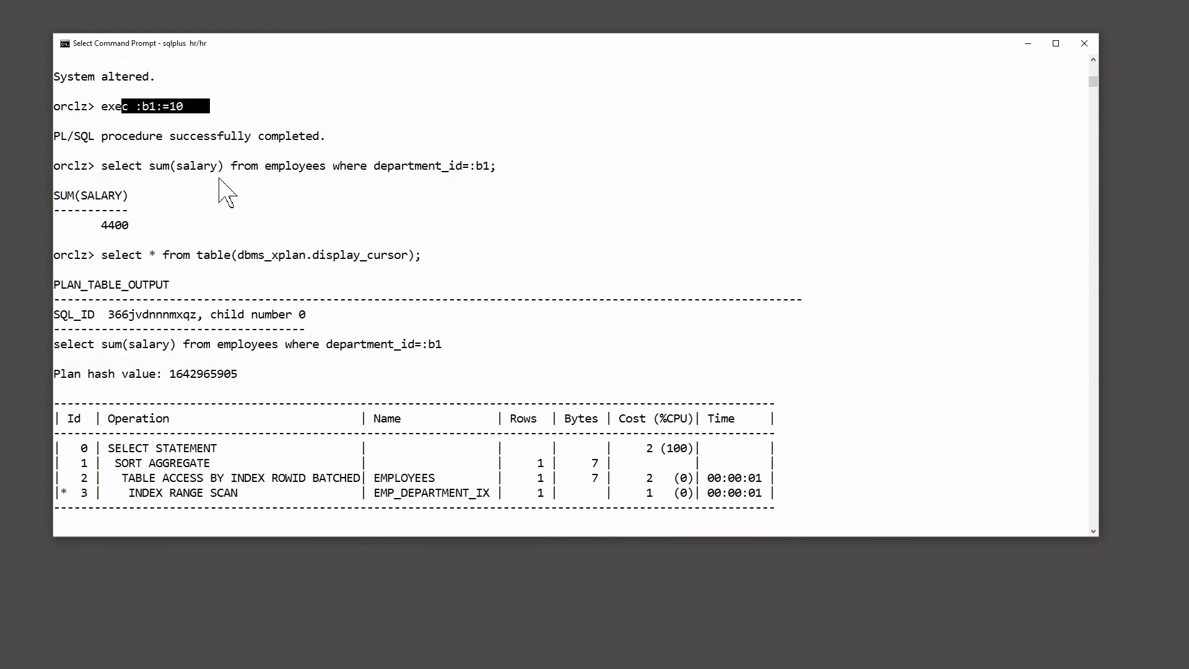
pyautogui.scroll(-3)
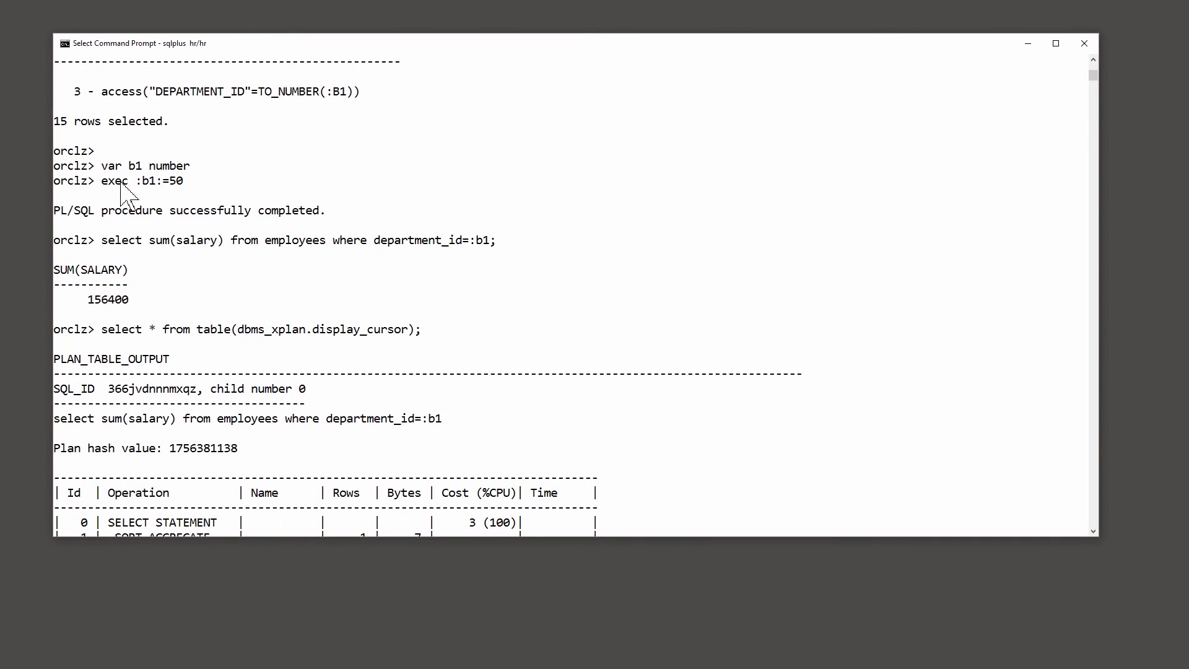
pyautogui.moveTo(131, 180); pyautogui.dragTo(203, 180)
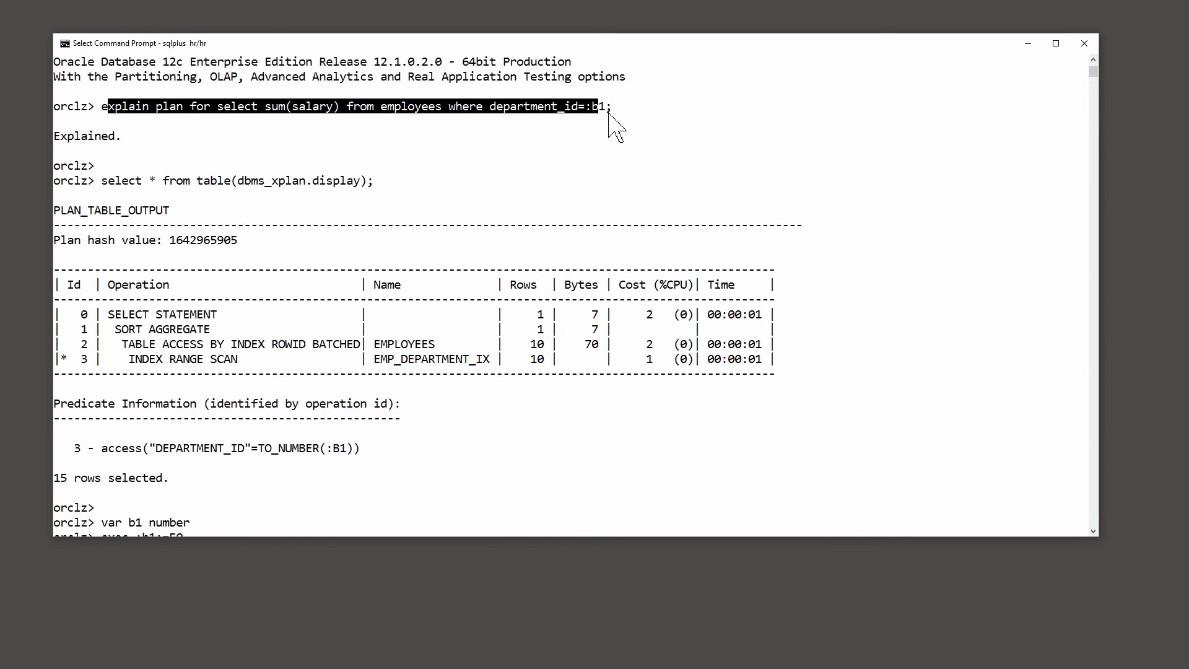
pyautogui.moveTo(565, 152)
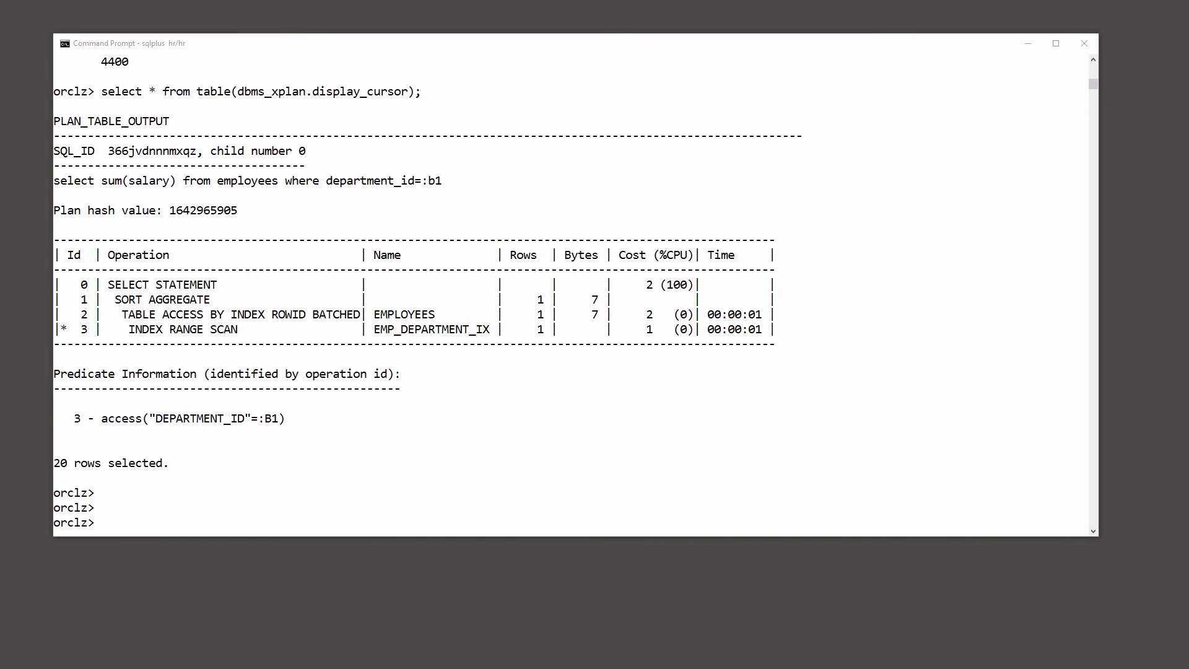
# Run count(*) on employees, then list distinct non-null department_id values
pyautogui.write('select count(*) from employees;')
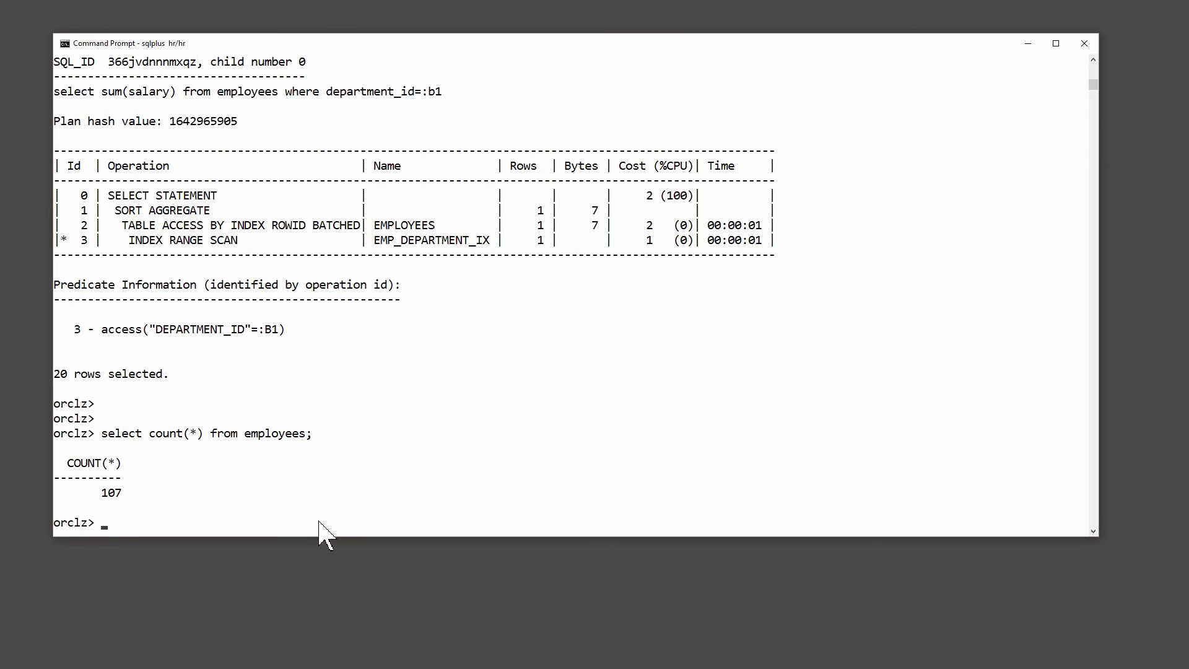
pyautogui.write('select distinct(department_id) from employees where department_id is not null;')
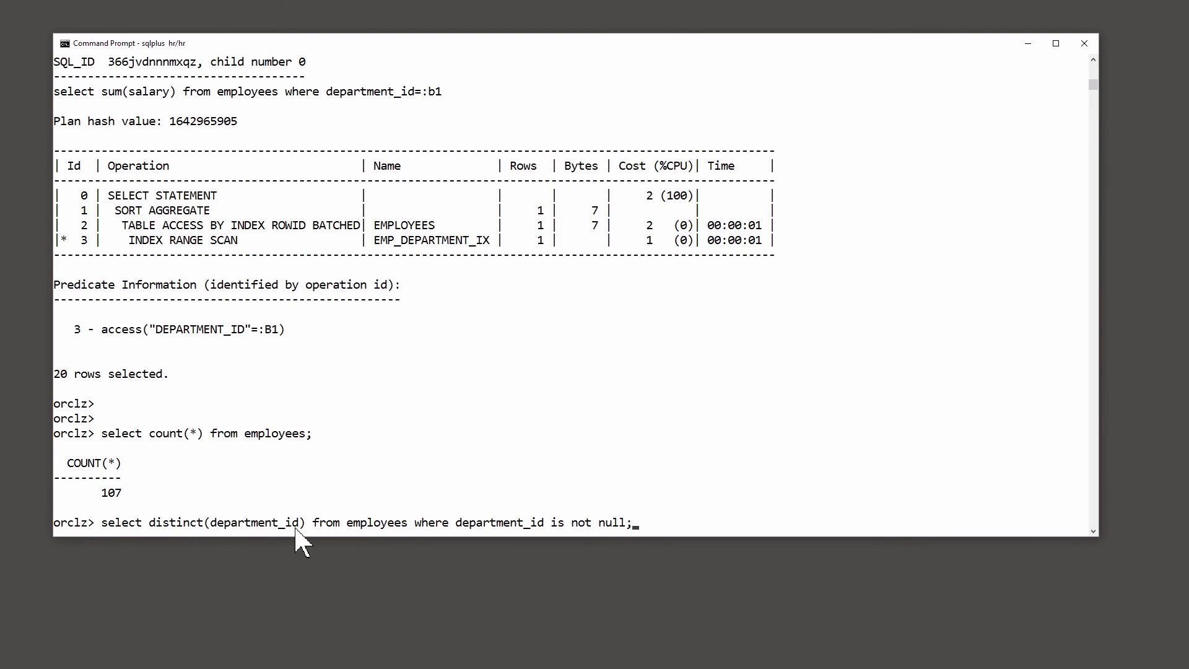
pyautogui.moveTo(584, 528)
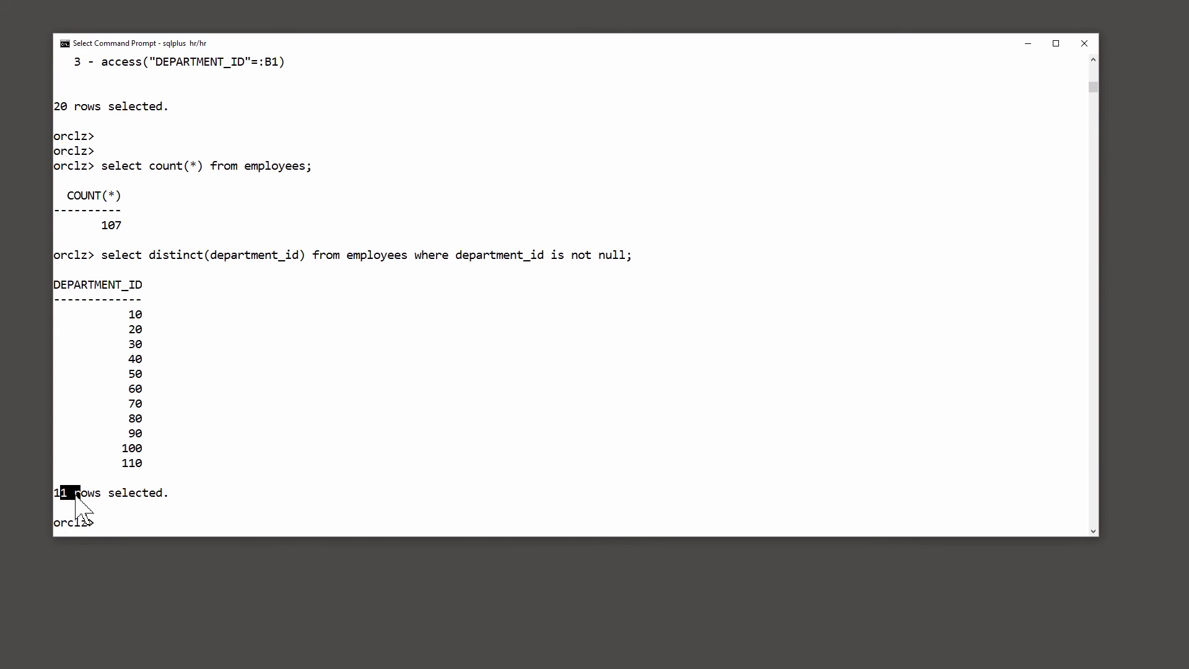
pyautogui.moveTo(71, 492); pyautogui.dragTo(152, 492)
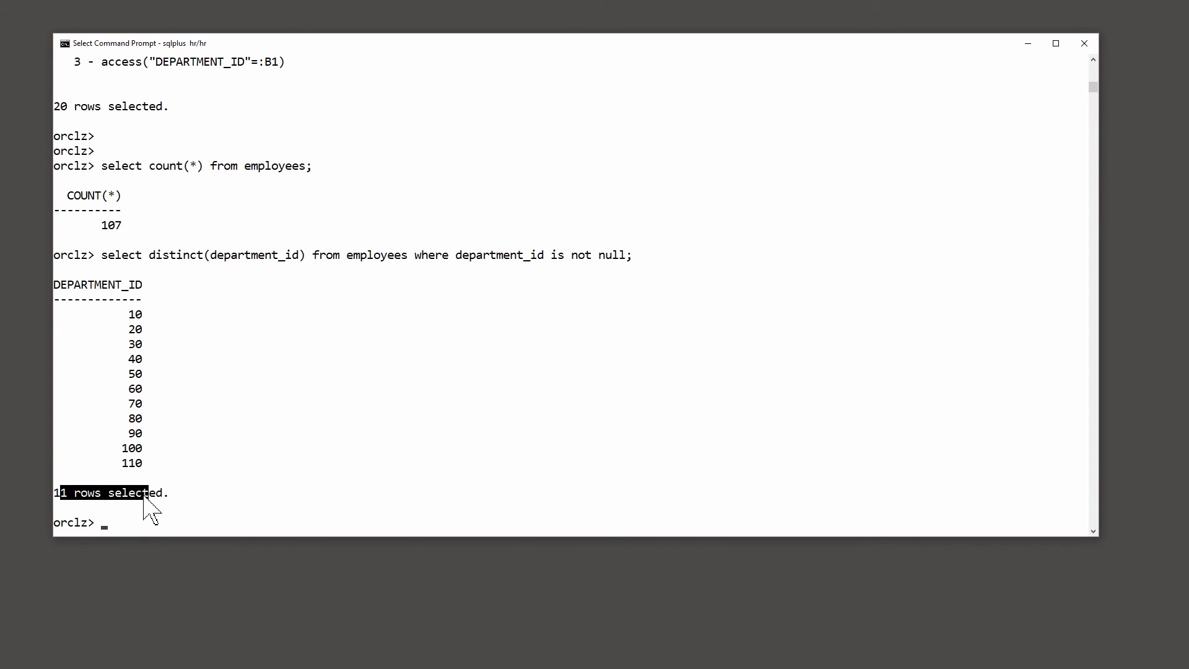
pyautogui.moveTo(159, 512)
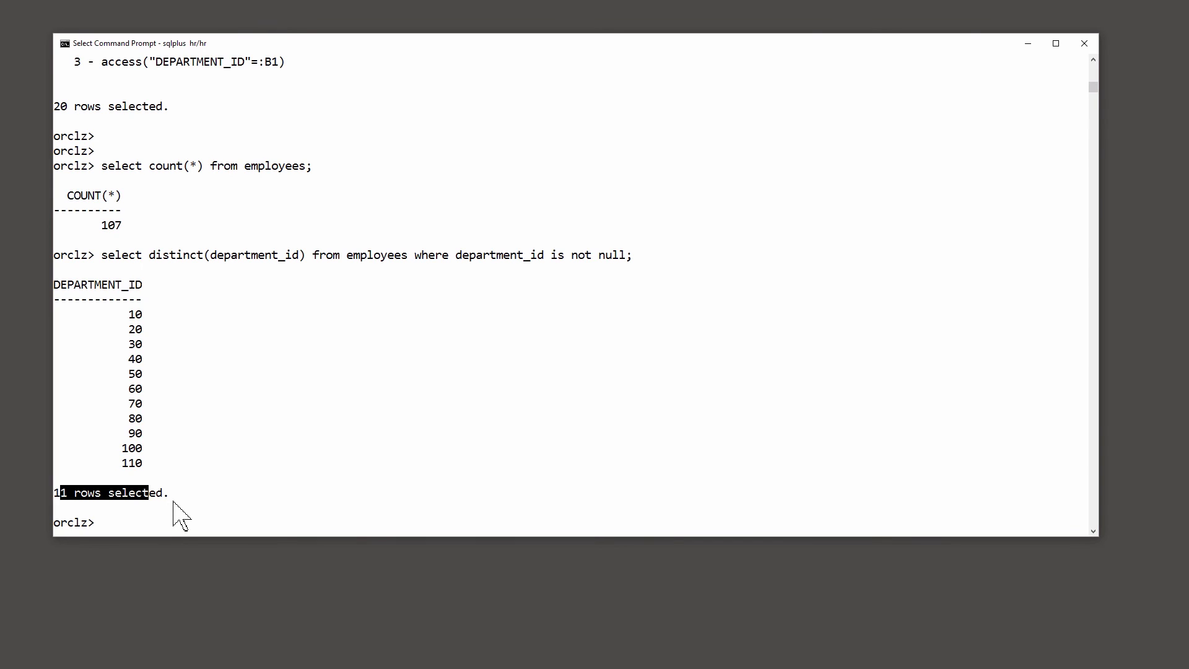
pyautogui.moveTo(187, 514)
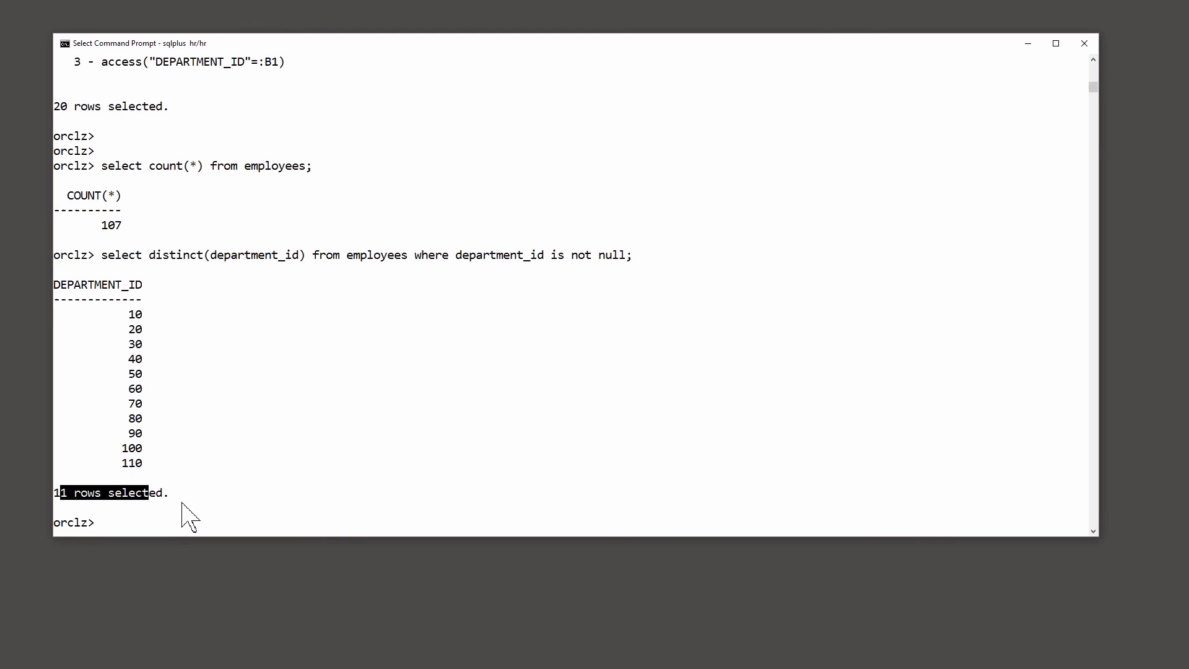
pyautogui.moveTo(198, 523)
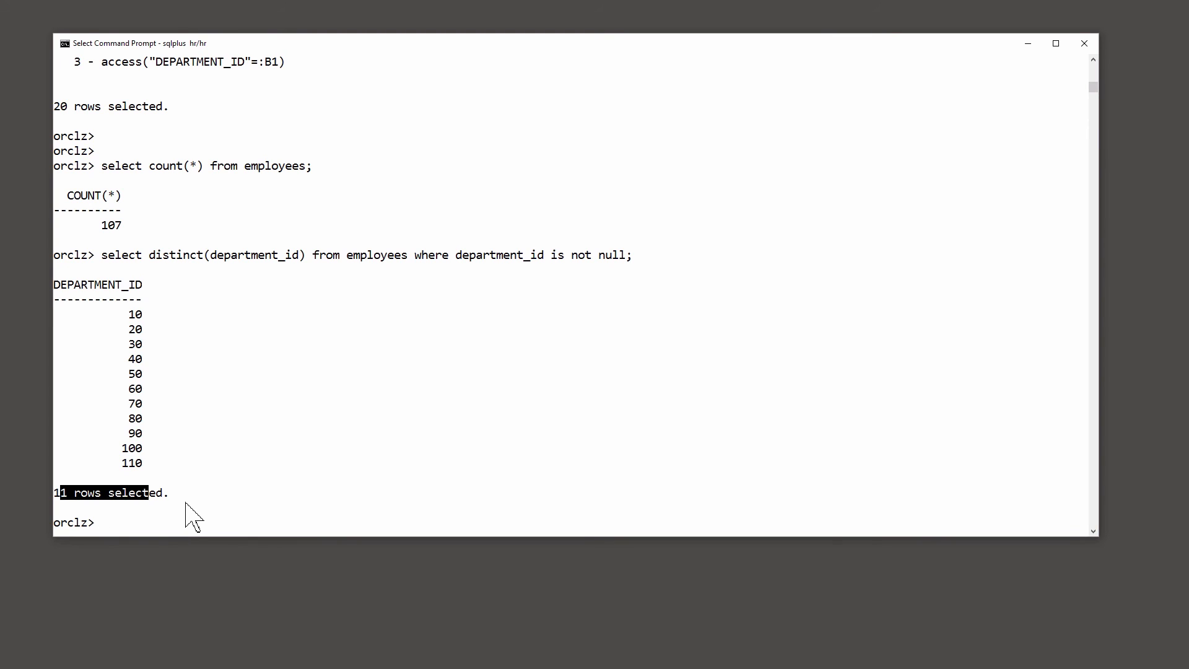
pyautogui.moveTo(203, 519)
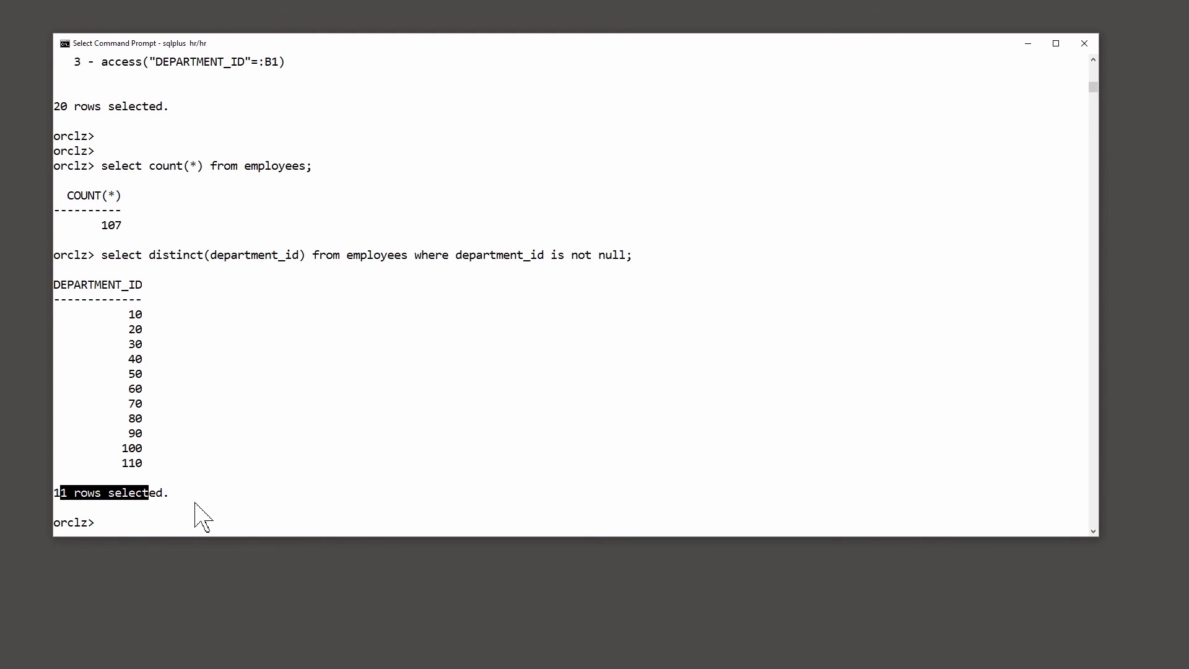